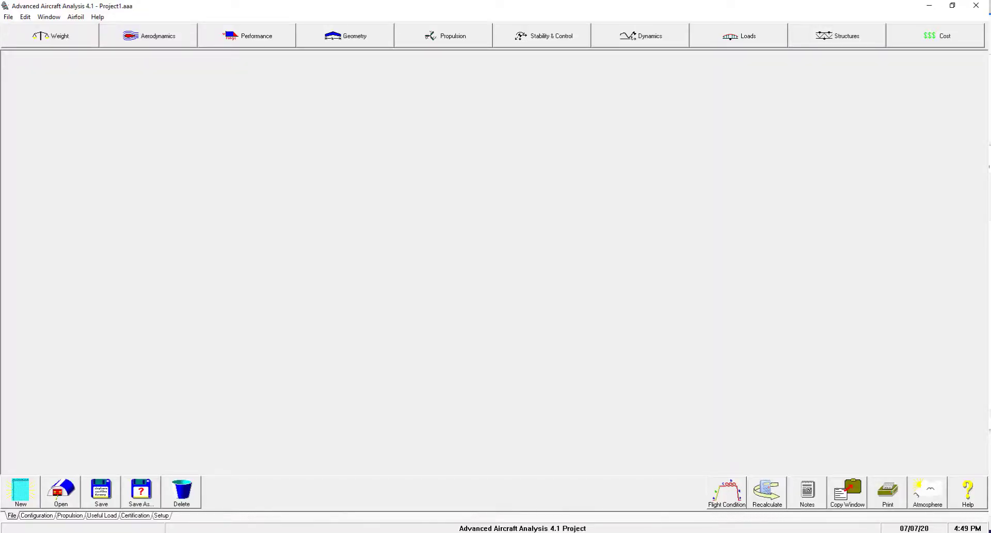
{"action": "mouse_move", "coordinate": [806, 379]}
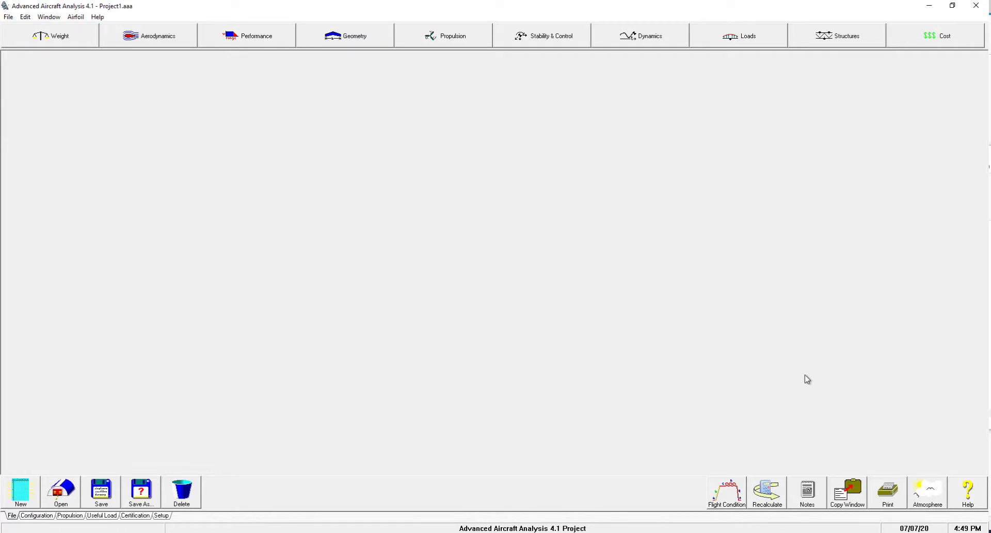
{"action": "mouse_move", "coordinate": [966, 493]}
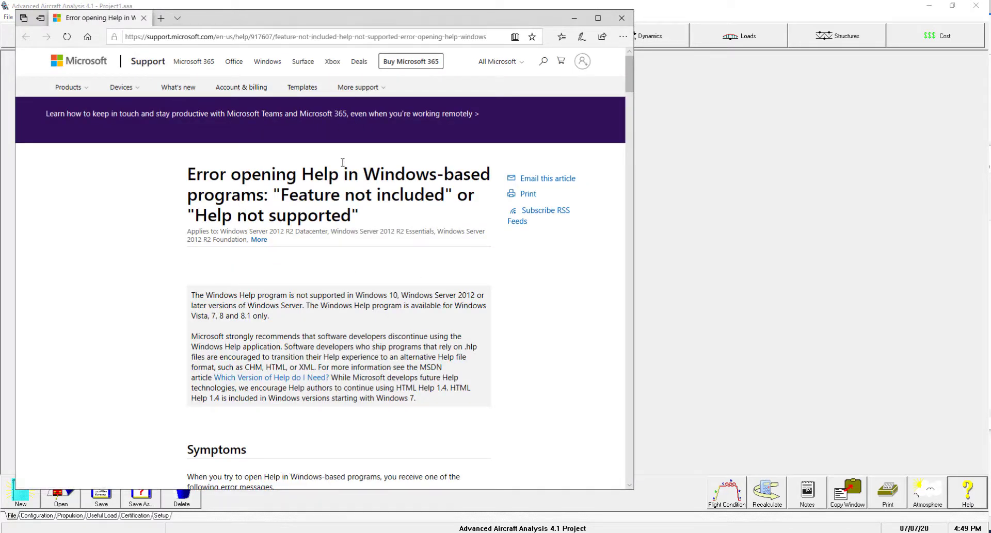
{"action": "mouse_move", "coordinate": [346, 206]}
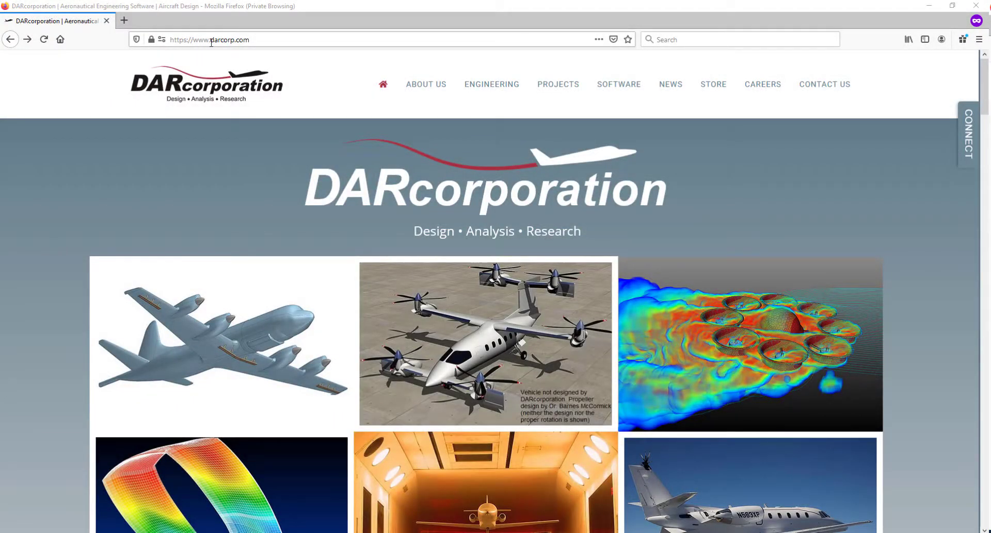
{"action": "mouse_move", "coordinate": [635, 93]}
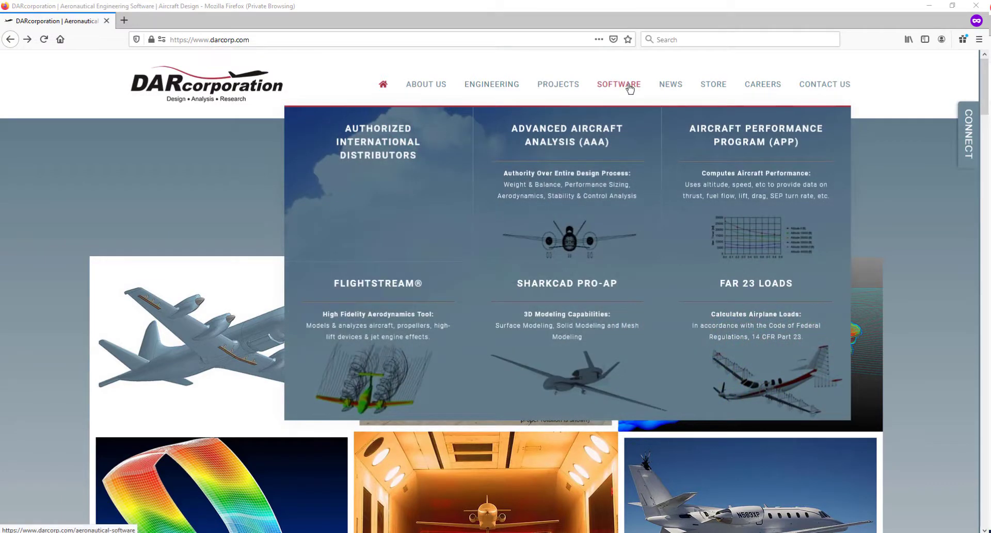
{"action": "mouse_move", "coordinate": [574, 145]}
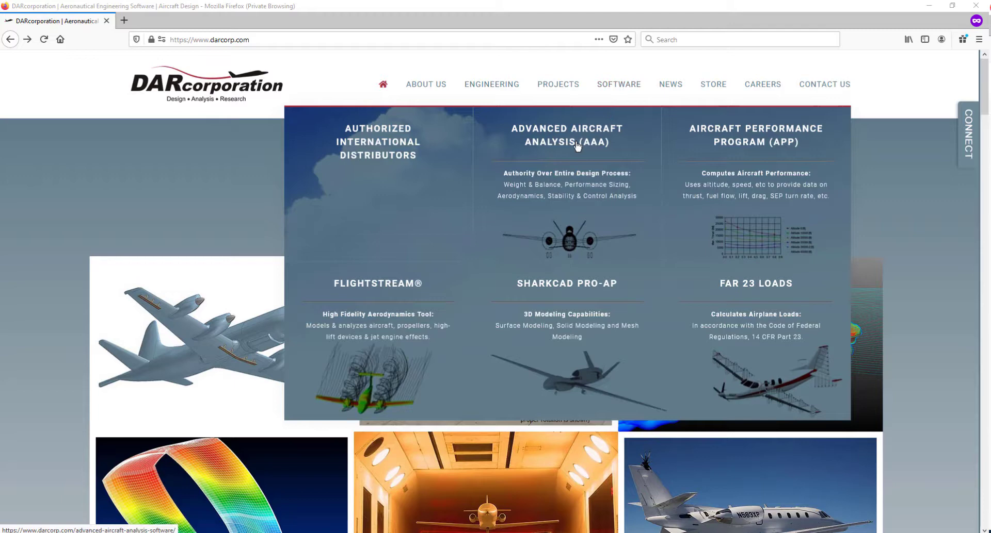
Open the Advanced Aircraft Analysis (AAA) page from darcorp.com's Software menu.
{"action": "left_click", "coordinate": [566, 135]}
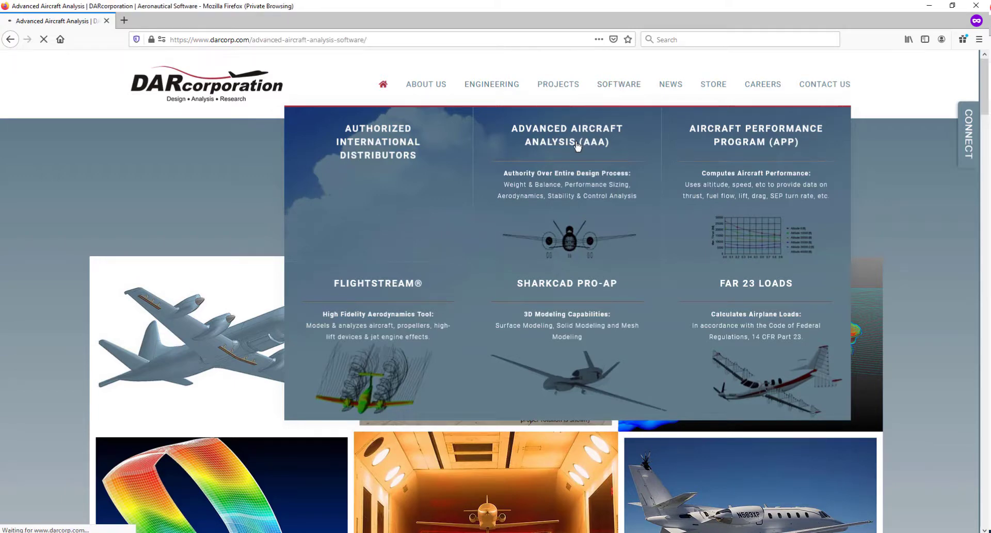
{"action": "left_click", "coordinate": [565, 134]}
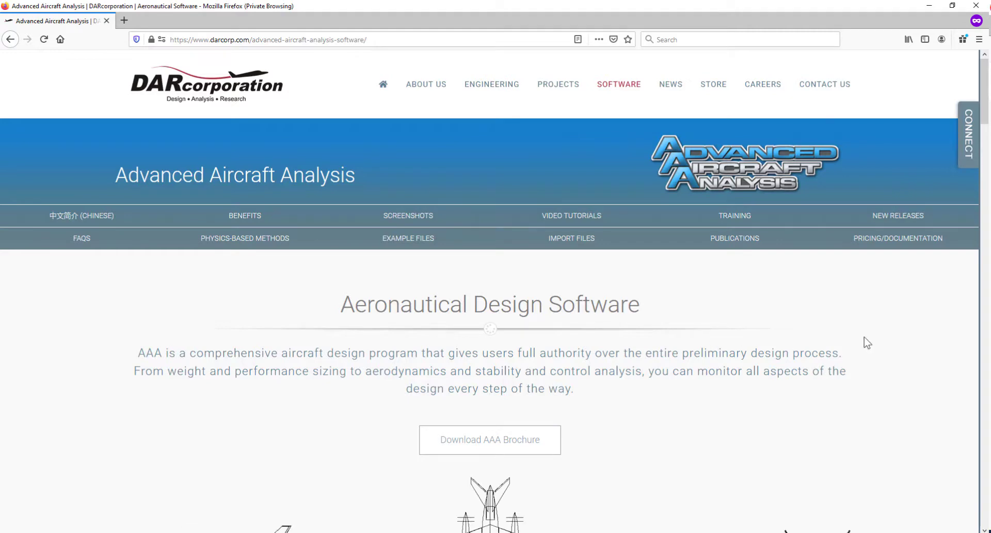
{"action": "mouse_move", "coordinate": [897, 238]}
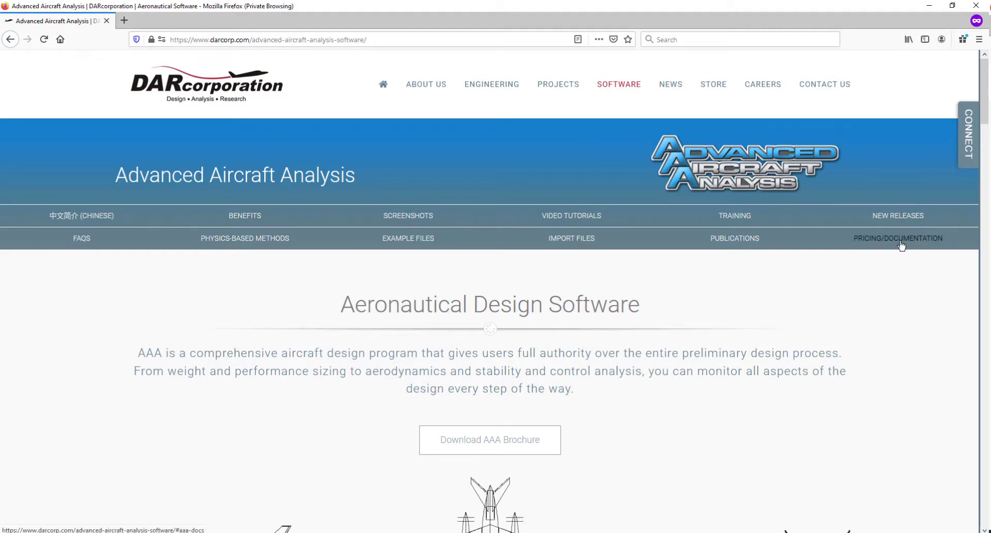
Save winhlp32-windows-1.zip from the Downloads tab of AAA's documentation section.
{"action": "left_click", "coordinate": [897, 239]}
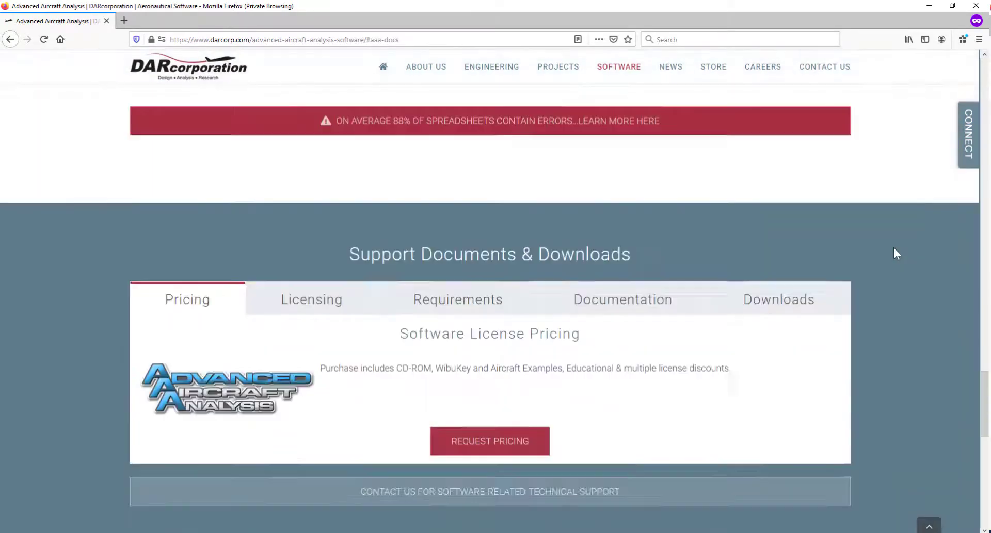
{"action": "scroll", "scroll_direction": "down", "scroll_amount": 3}
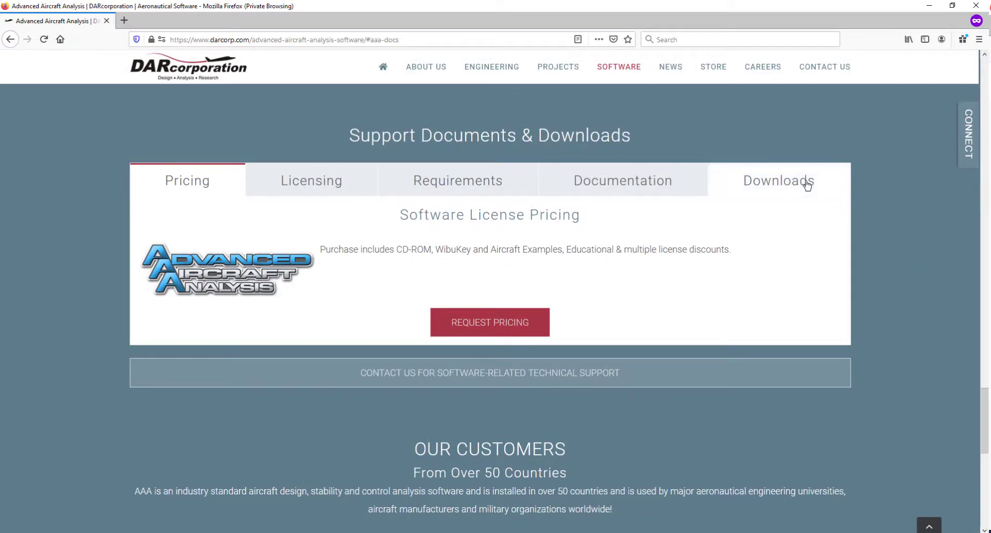
{"action": "left_click", "coordinate": [778, 181]}
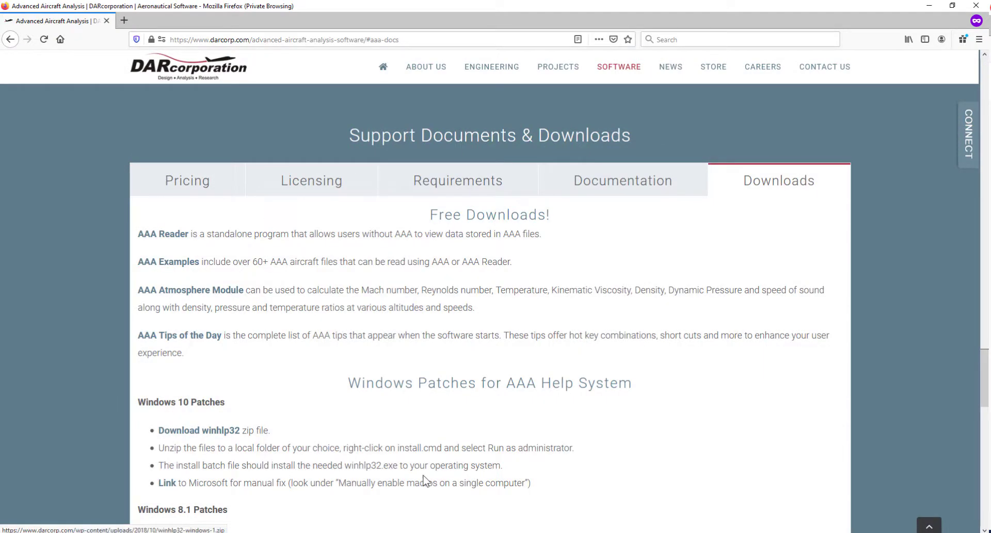
{"action": "scroll", "scroll_direction": "down", "scroll_amount": 3}
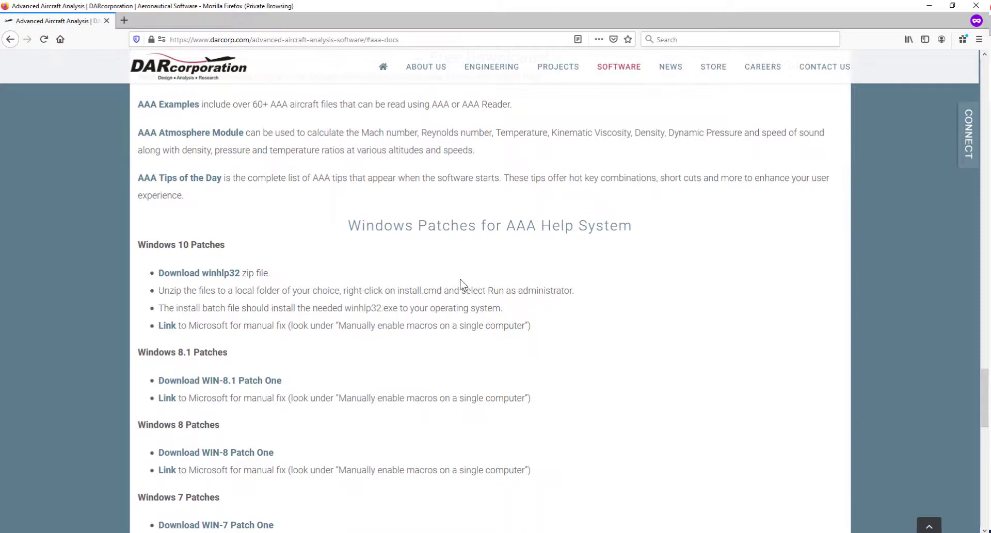
{"action": "scroll", "scroll_direction": "down", "scroll_amount": 3}
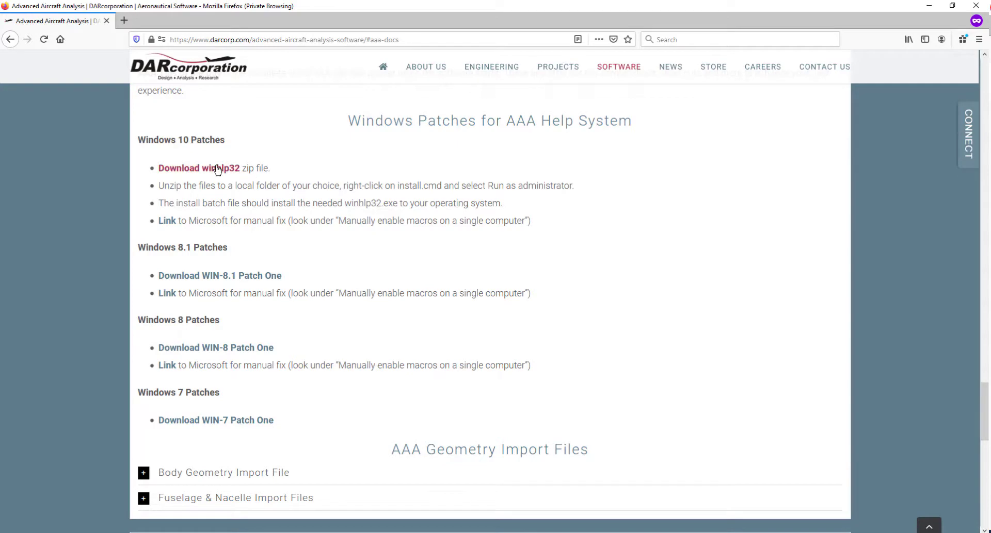
{"action": "left_click", "coordinate": [198, 168]}
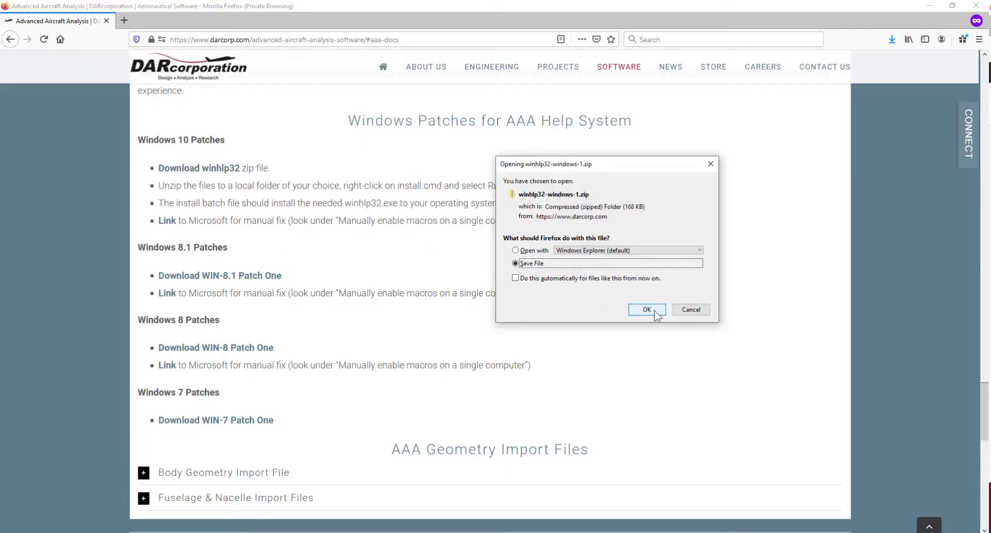
{"action": "left_click", "coordinate": [646, 310]}
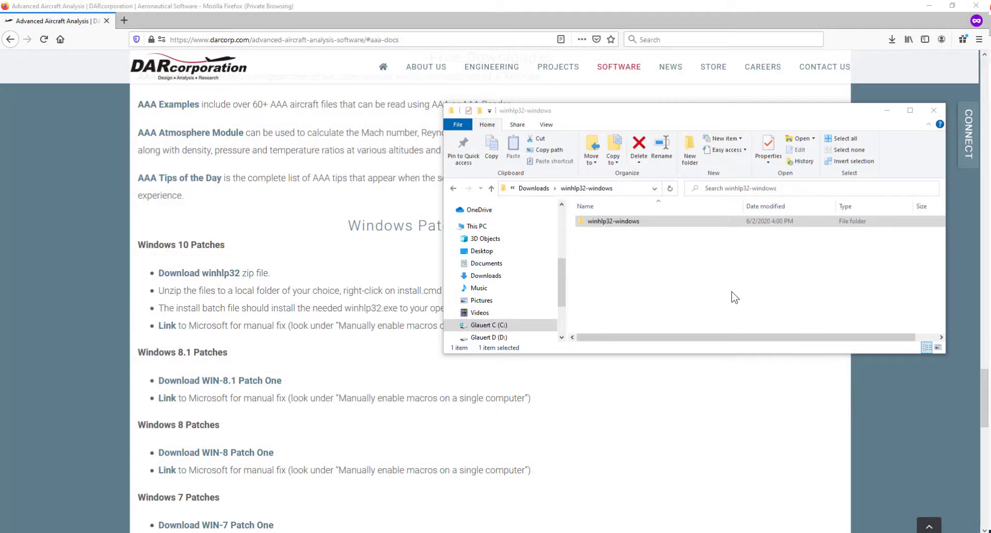
Run winhlp32-windows install.cmd as administrator, then open AAA's Online Help Manual to test it.
{"action": "left_click", "coordinate": [613, 221]}
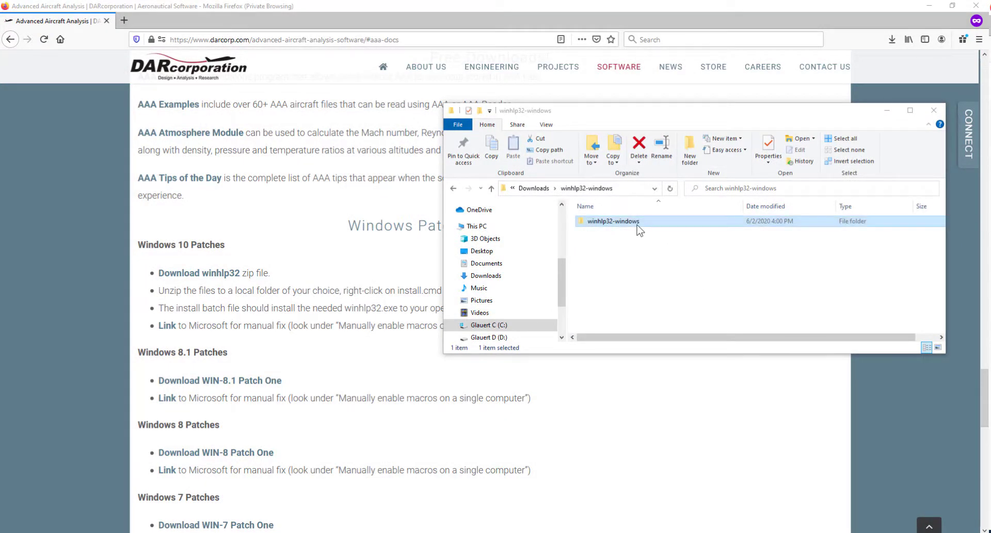
{"action": "double_click", "coordinate": [612, 221]}
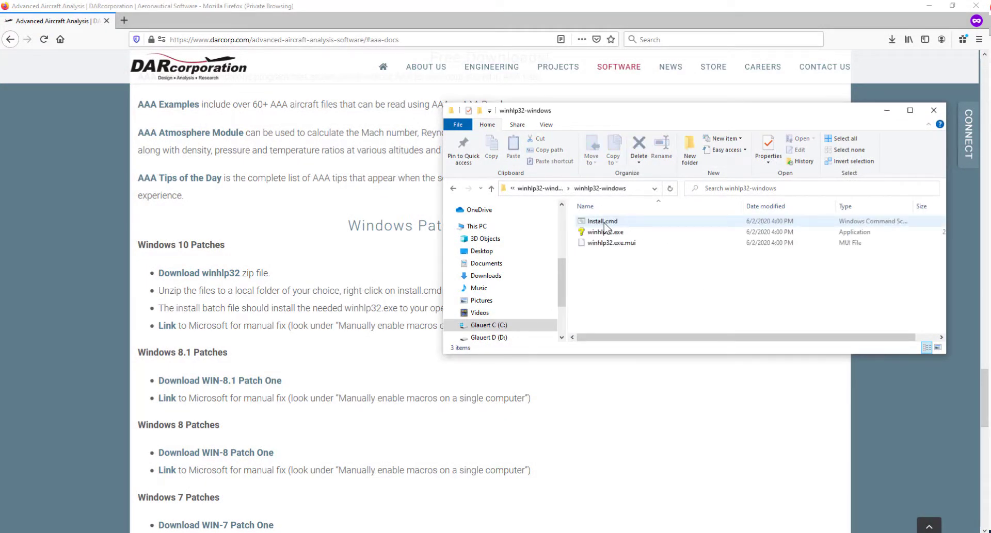
{"action": "right_click", "coordinate": [601, 221]}
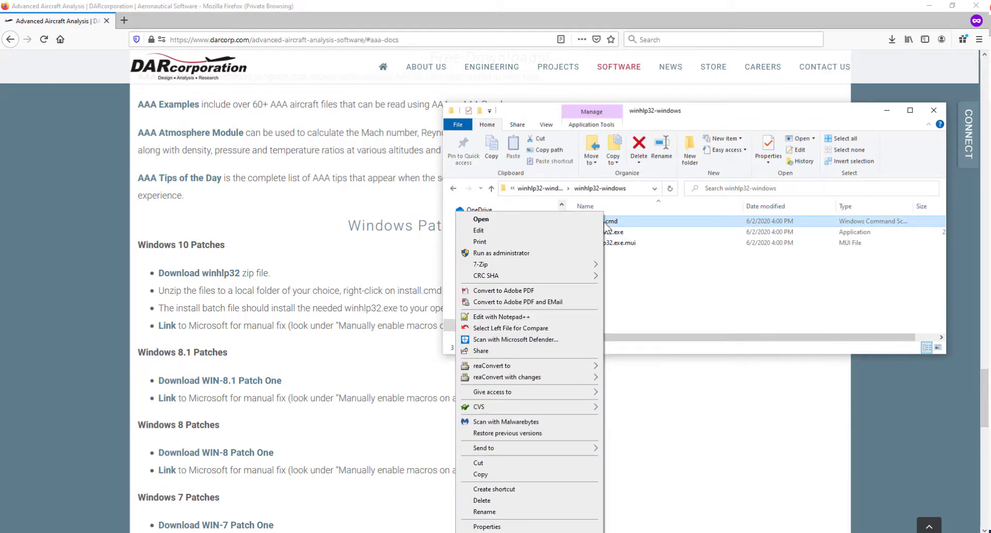
{"action": "mouse_move", "coordinate": [529, 254]}
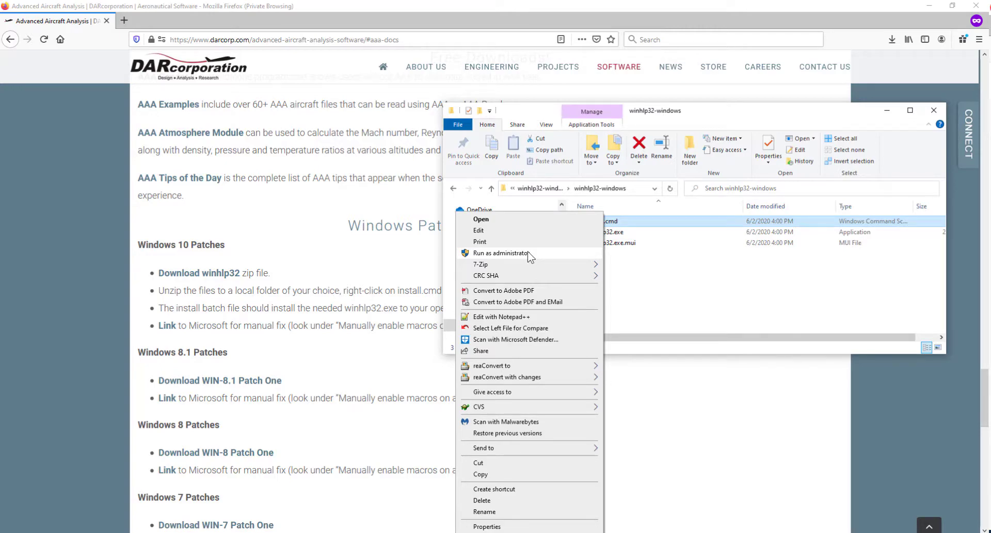
{"action": "left_click", "coordinate": [501, 252]}
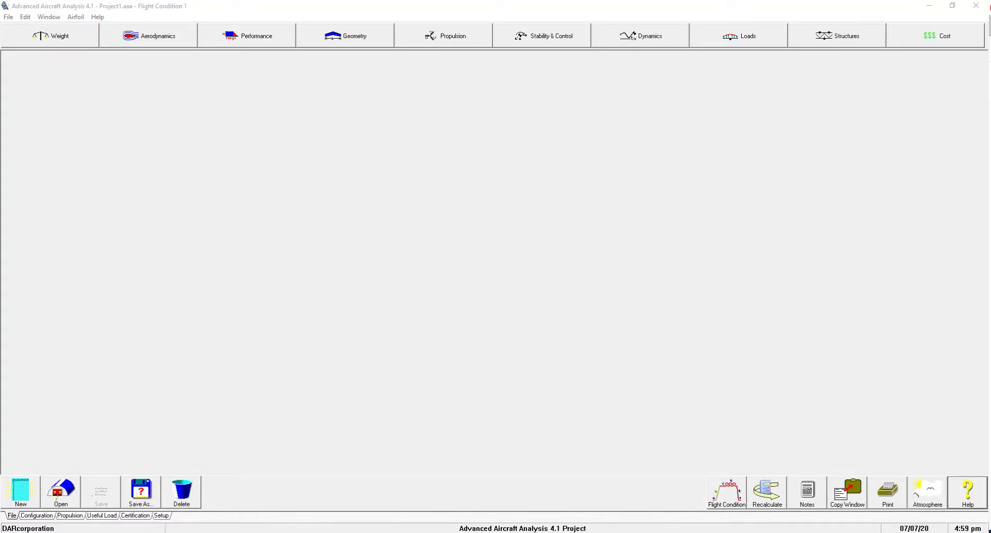
{"action": "left_click", "coordinate": [966, 493]}
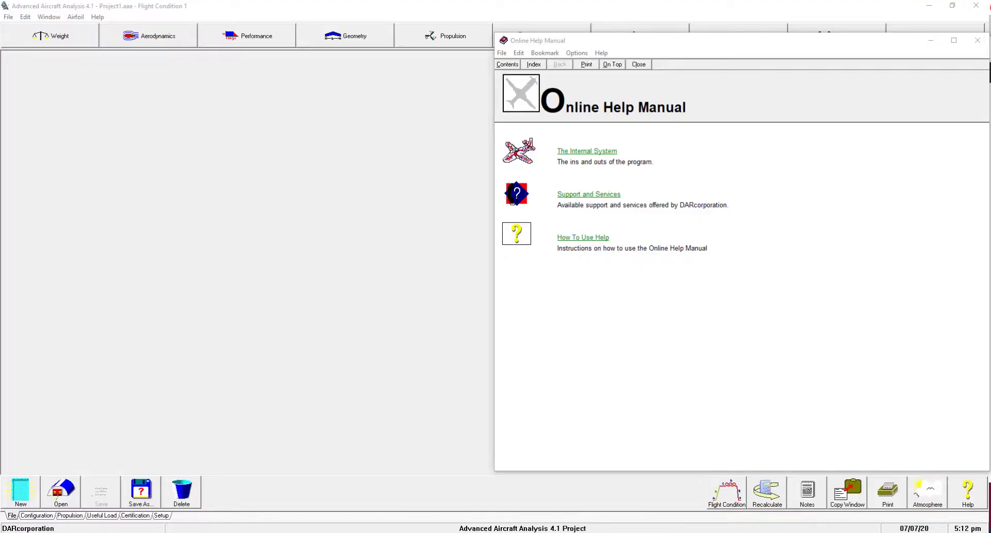